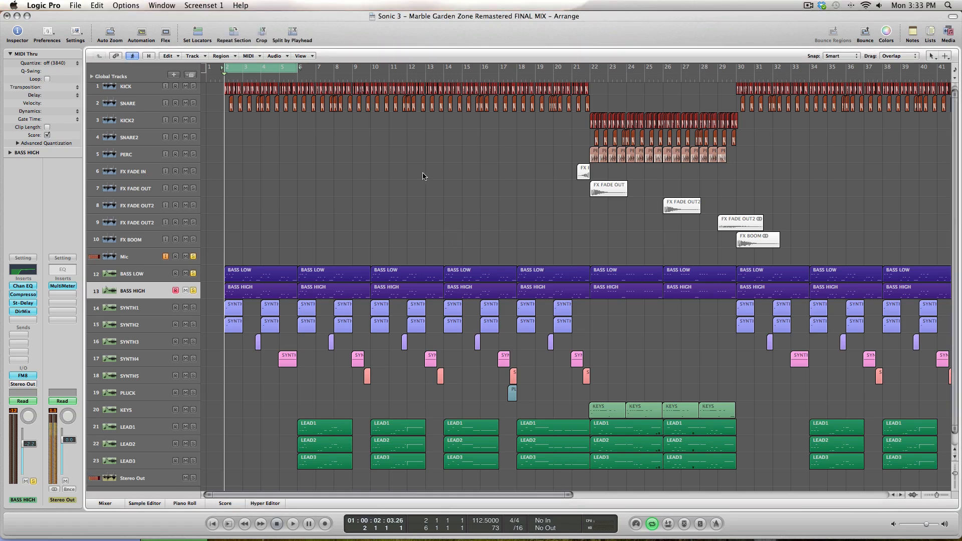
pyautogui.moveTo(456, 223)
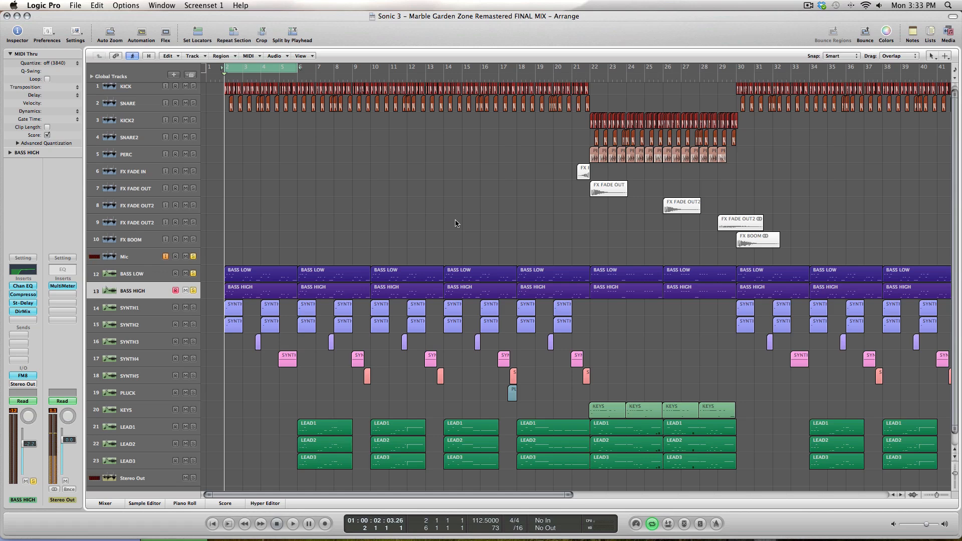
pyautogui.moveTo(371, 210)
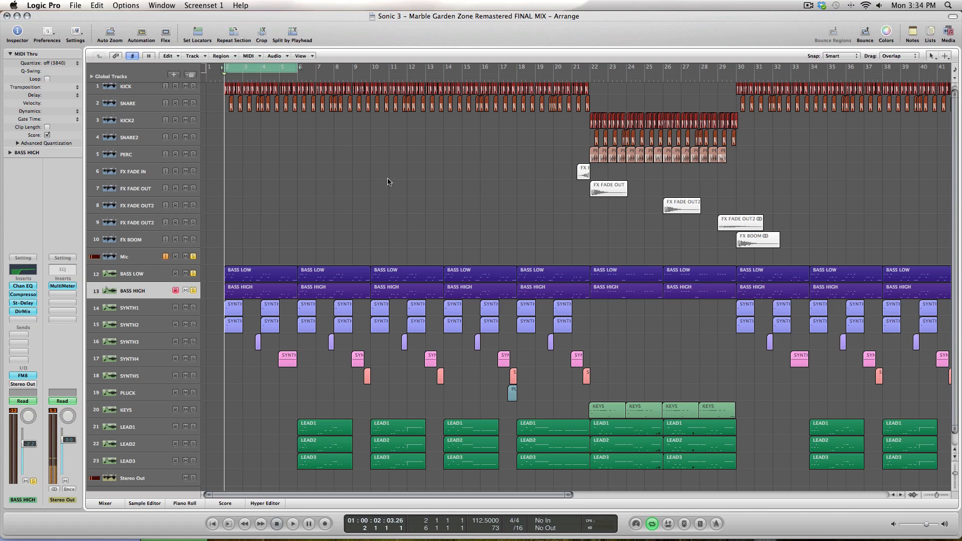
pyautogui.moveTo(516, 223)
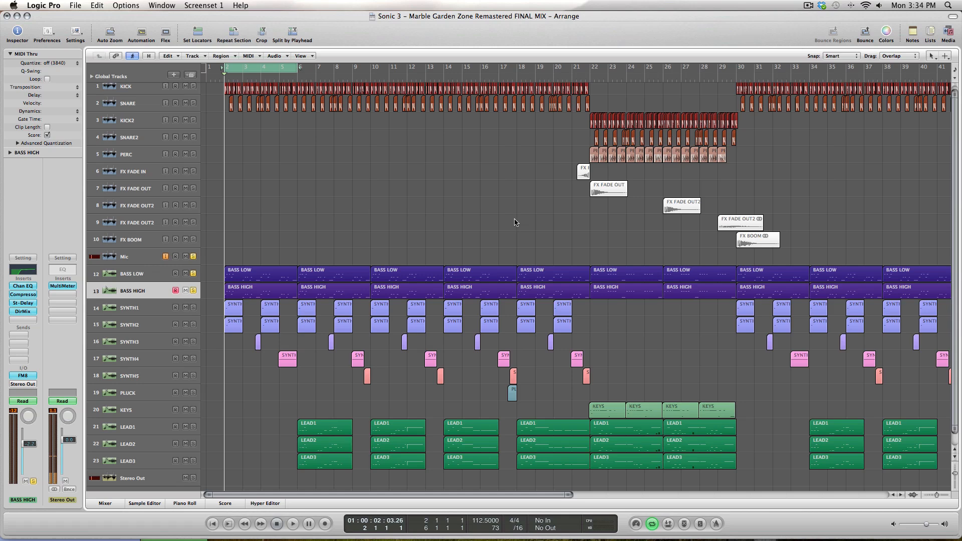
pyautogui.moveTo(419, 196)
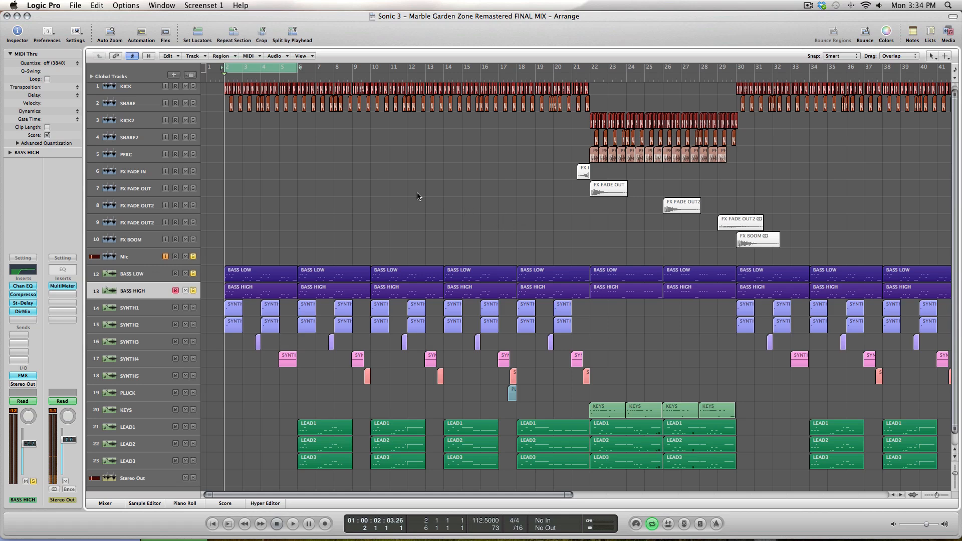
pyautogui.moveTo(265, 246)
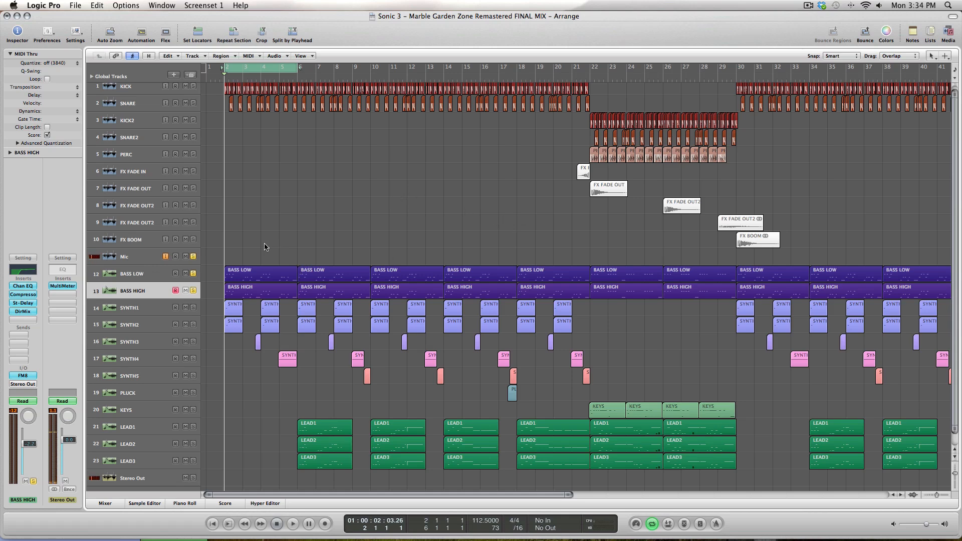
# Select BASS LOW and show its Channel EQ with the steep low-pass curve near 300 Hz.
pyautogui.click(131, 272)
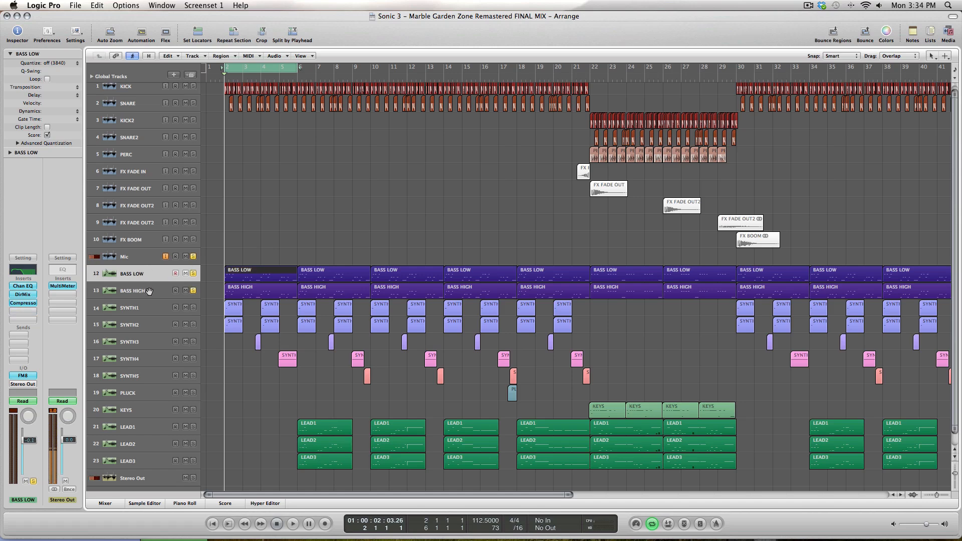
pyautogui.click(132, 291)
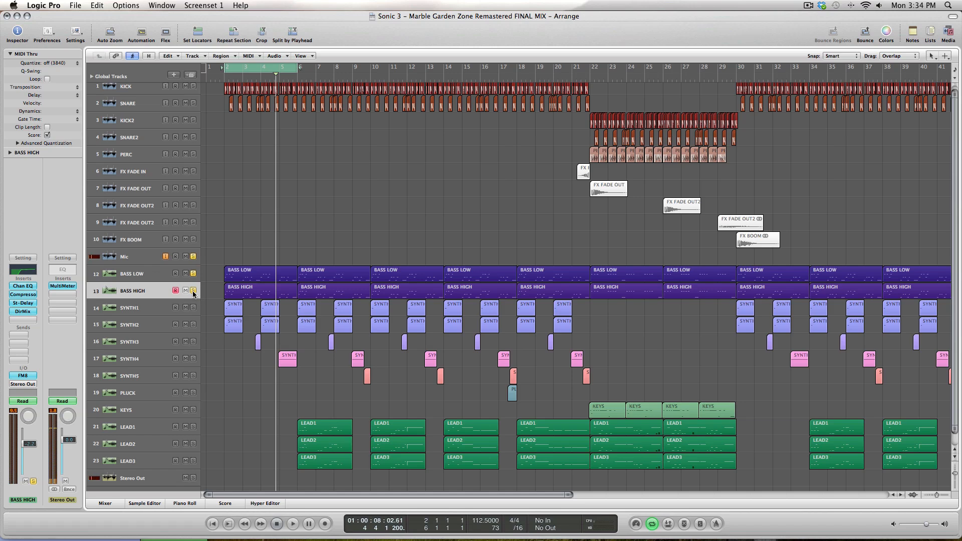
pyautogui.click(132, 274)
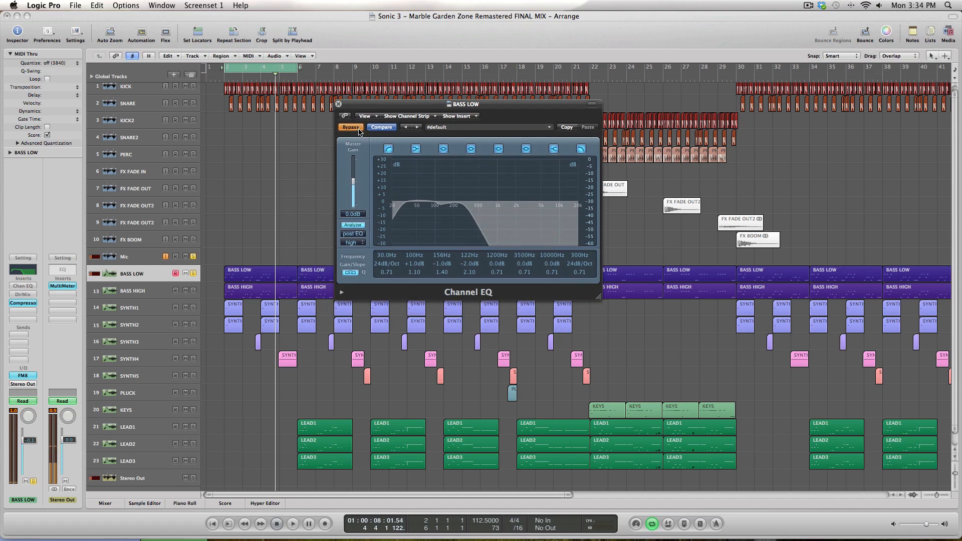
# Re-enable the BASS LOW low-pass EQ, start playback and close the Channel EQ window.
pyautogui.click(351, 128)
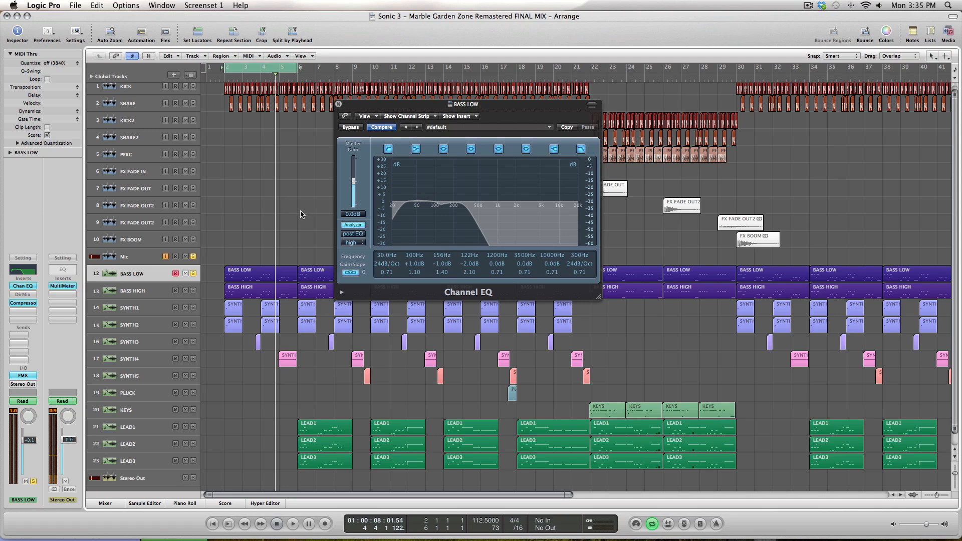
pyautogui.click(291, 525)
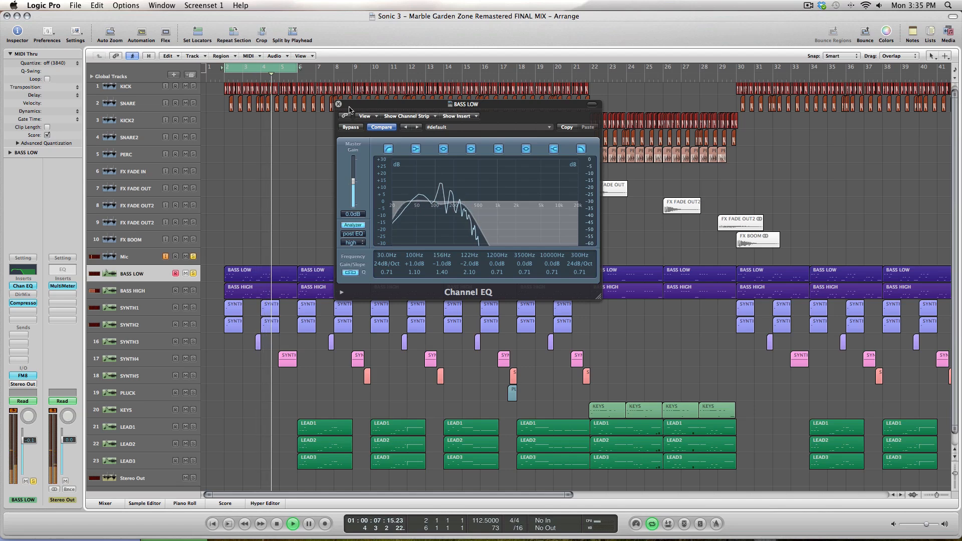
pyautogui.click(62, 285)
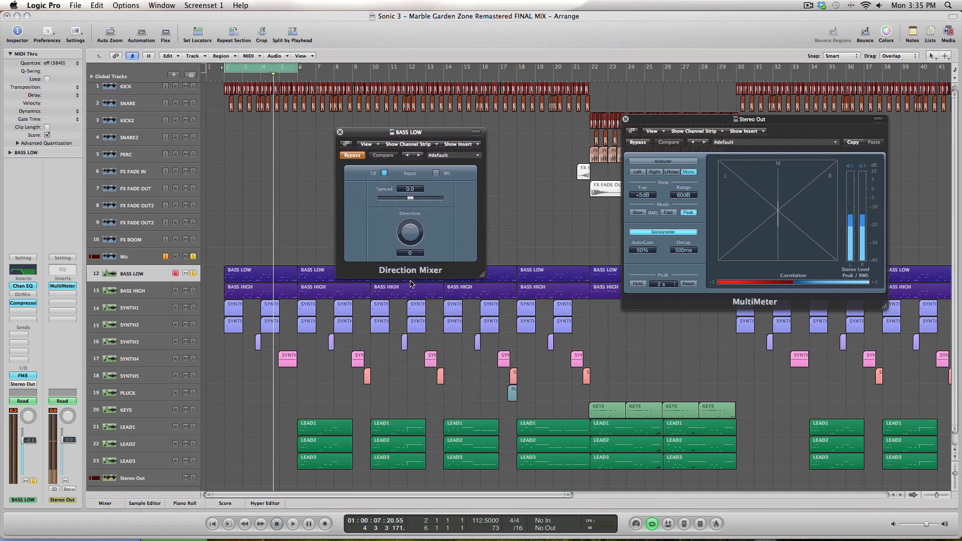
# Audition BASS LOW spread at 0.9-1.0, reset it to mono 0.0 and close the Direction Mixer.
pyautogui.click(352, 154)
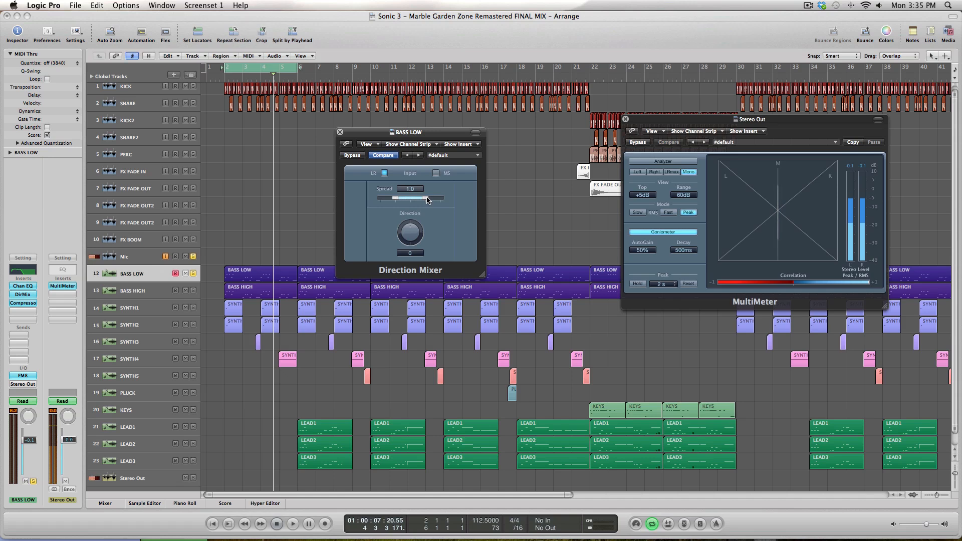
pyautogui.moveTo(436, 198); pyautogui.dragTo(427, 199)
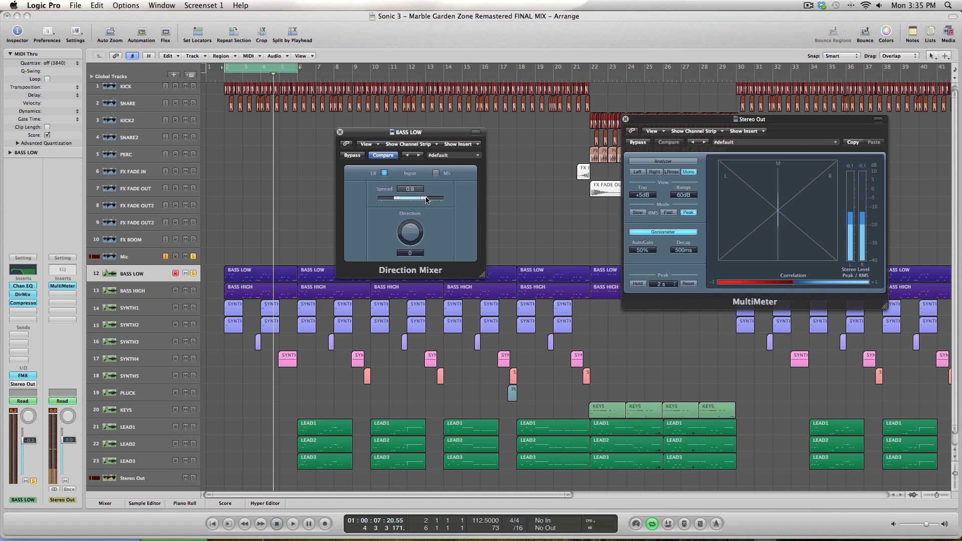
pyautogui.moveTo(410, 198); pyautogui.dragTo(427, 199)
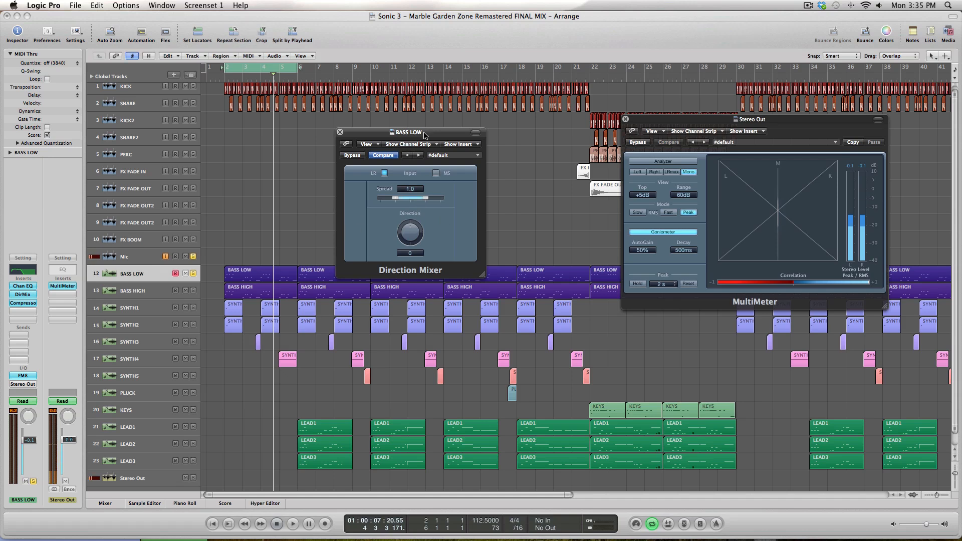
pyautogui.moveTo(423, 132); pyautogui.dragTo(475, 131)
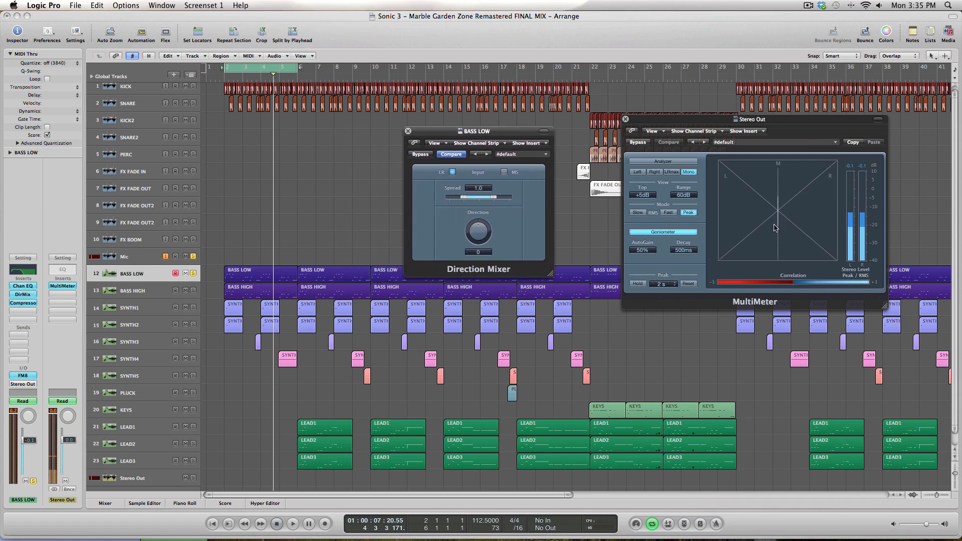
pyautogui.moveTo(426, 238)
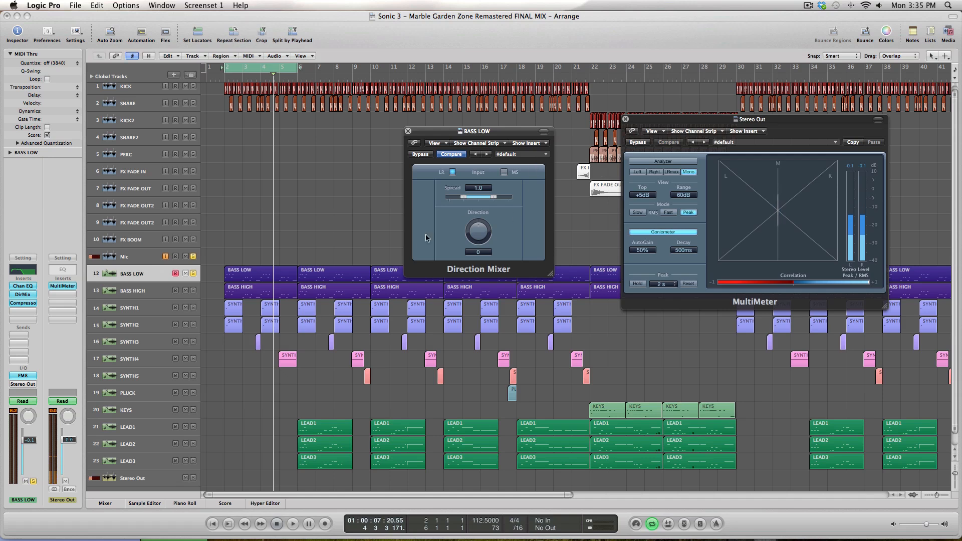
pyautogui.click(291, 538)
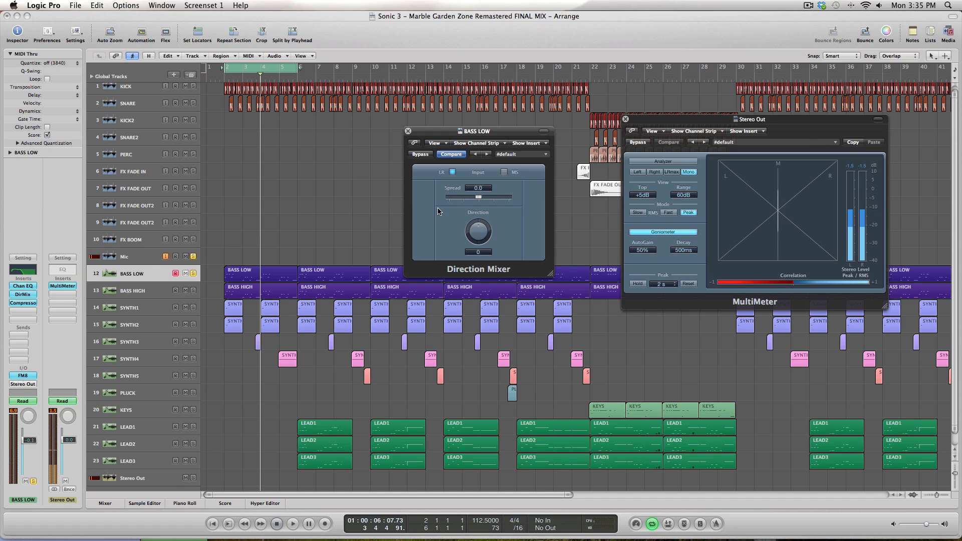
pyautogui.click(408, 130)
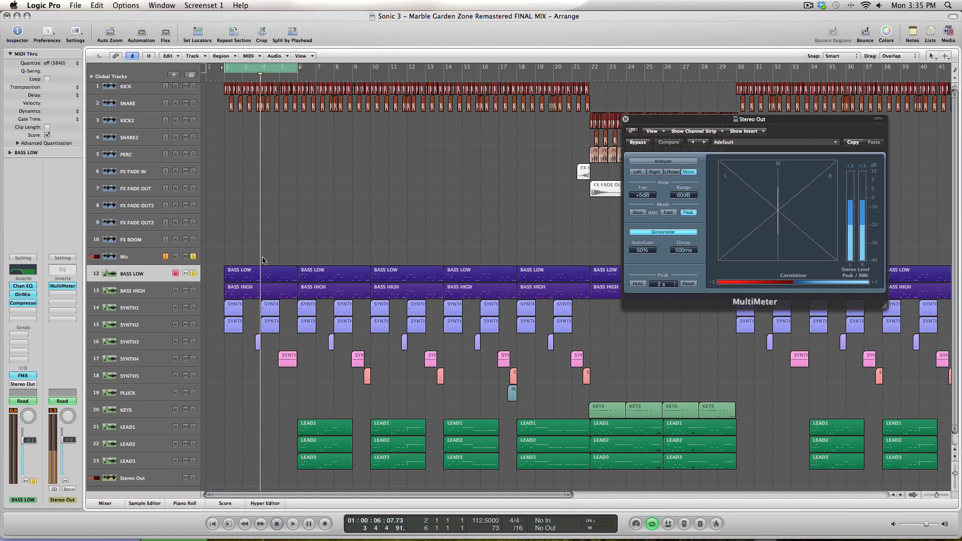
# Select BASS HIGH and show its high-pass Channel EQ, then its FM8 synth instrument.
pyautogui.click(132, 291)
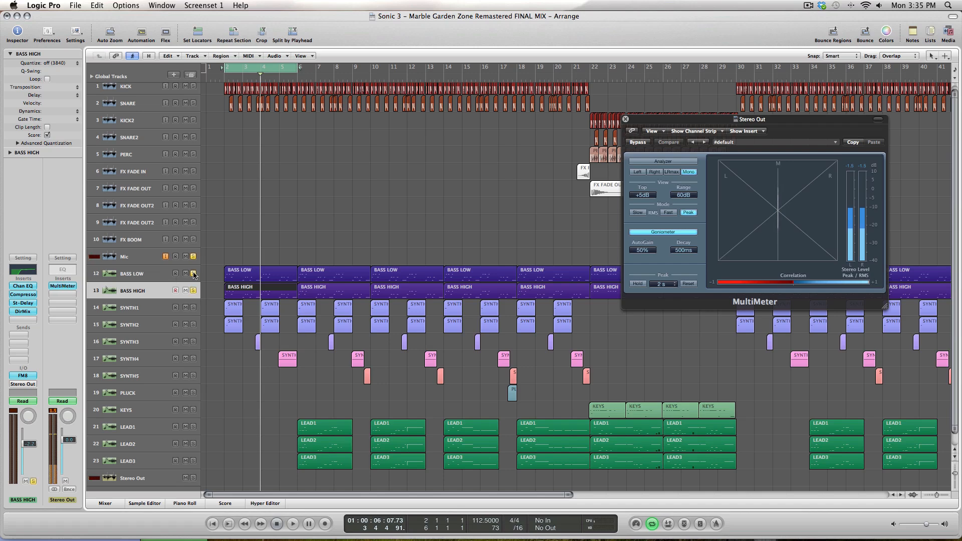
pyautogui.click(22, 271)
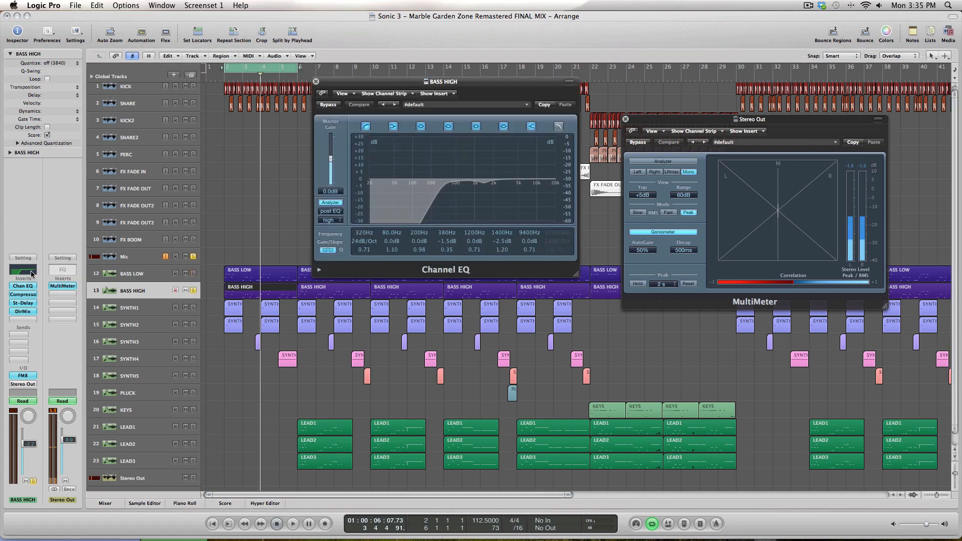
pyautogui.moveTo(391, 85)
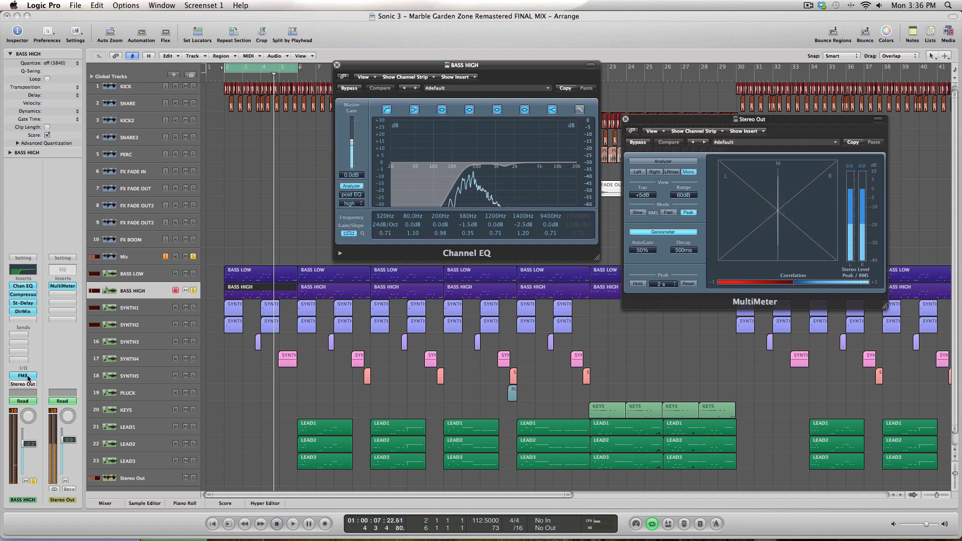
pyautogui.click(22, 375)
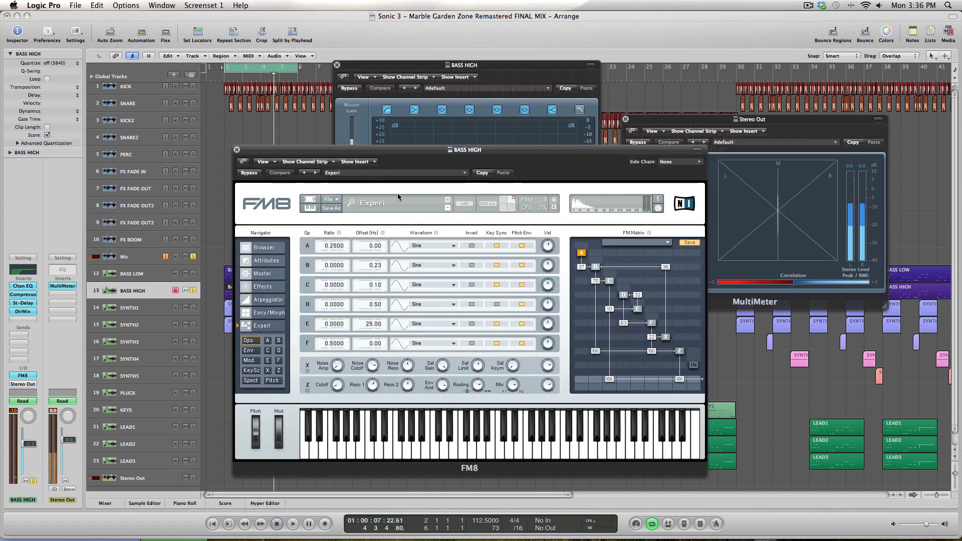
pyautogui.moveTo(597, 328)
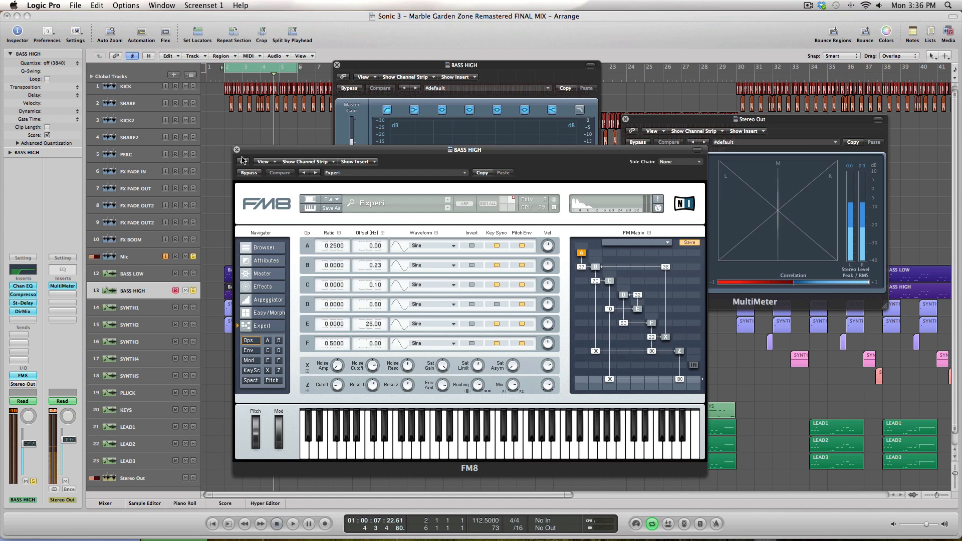
# Close the BASS HIGH FM8 synthesizer window.
pyautogui.click(237, 150)
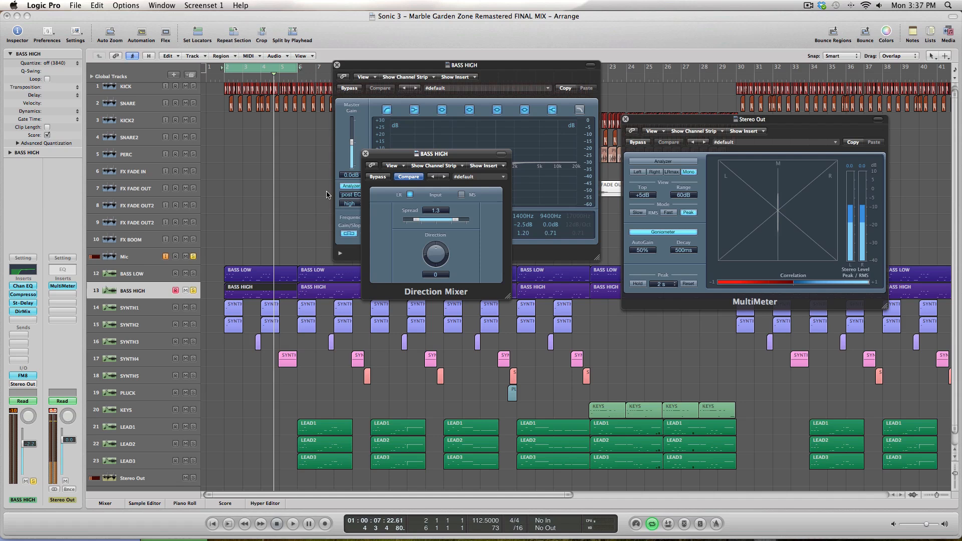
pyautogui.moveTo(153, 293)
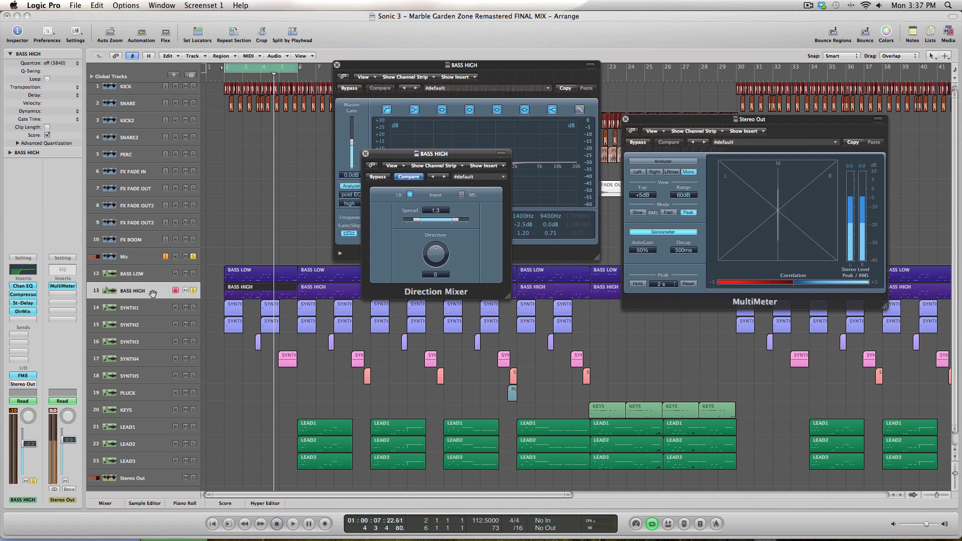
pyautogui.moveTo(139, 292)
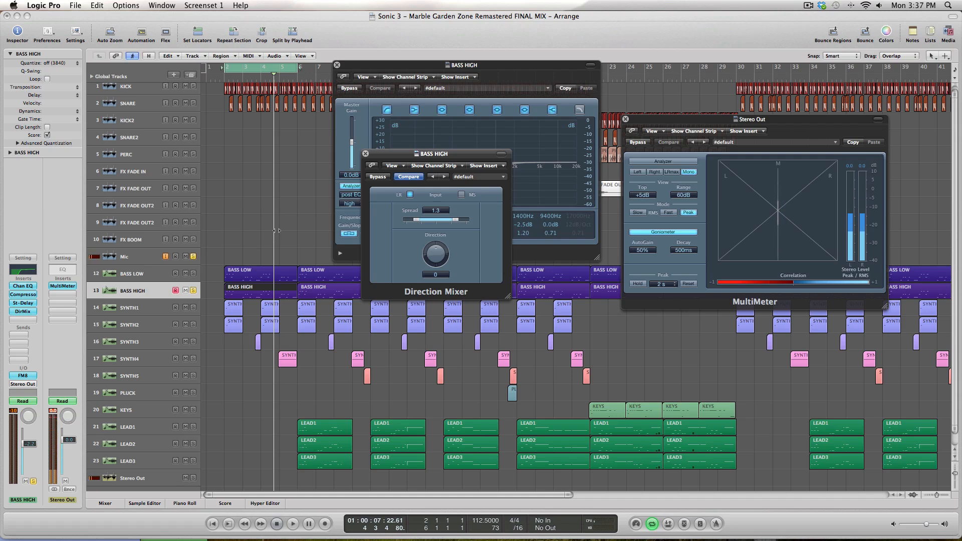
pyautogui.moveTo(371, 157)
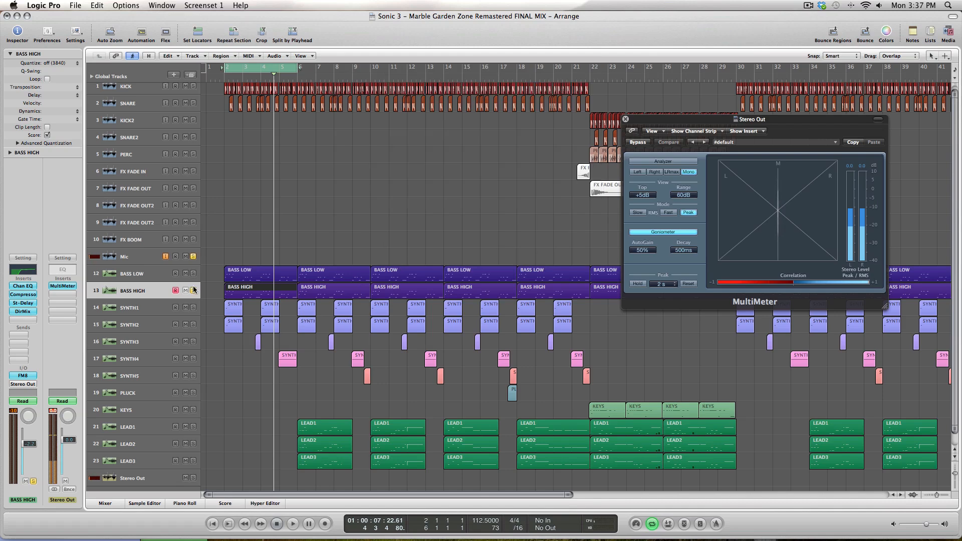
# Switch back to BASS LOW and close the Stereo Out MultiMeter.
pyautogui.click(132, 273)
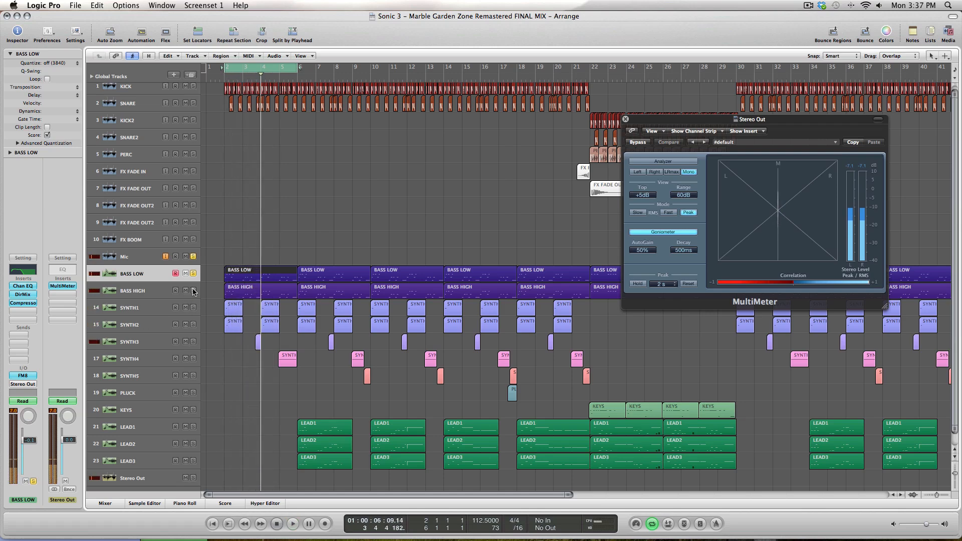
pyautogui.click(294, 525)
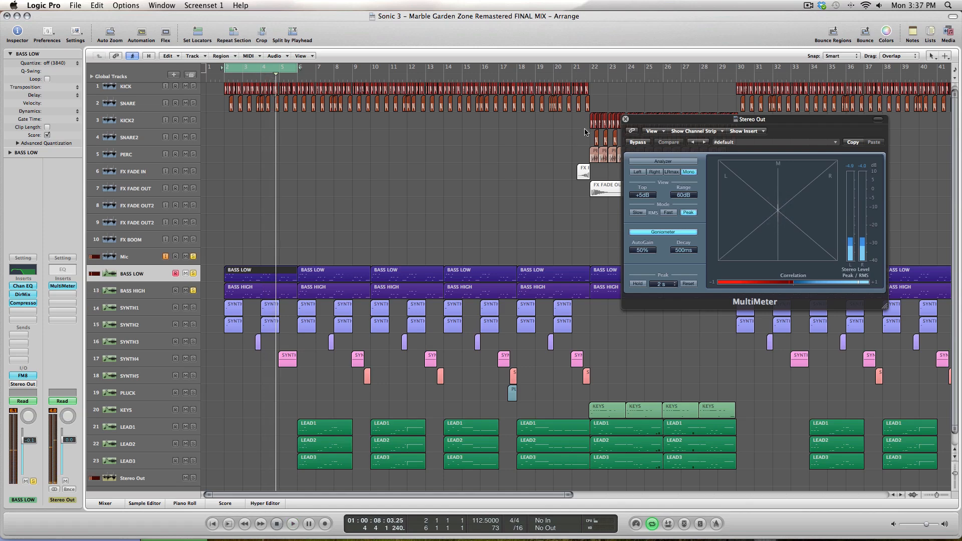
pyautogui.click(626, 119)
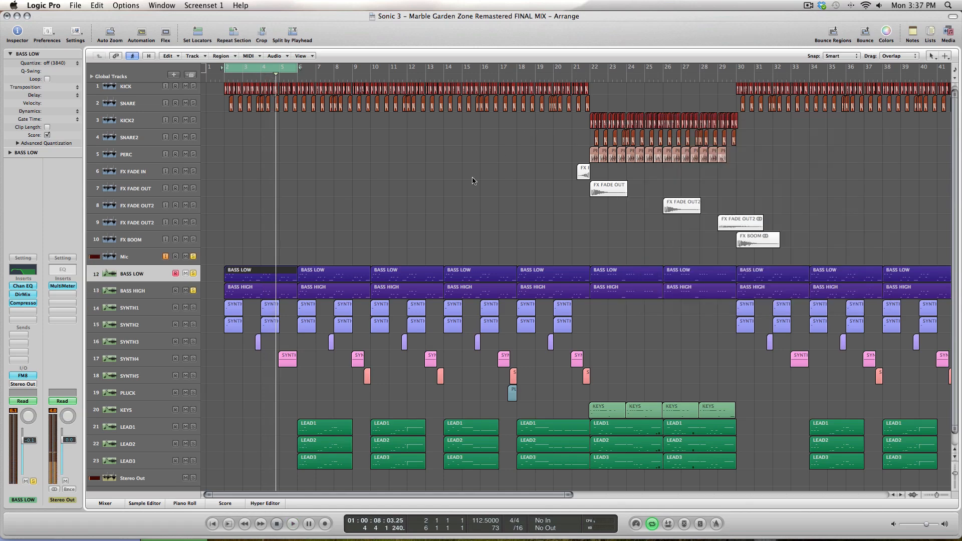
pyautogui.moveTo(330, 227)
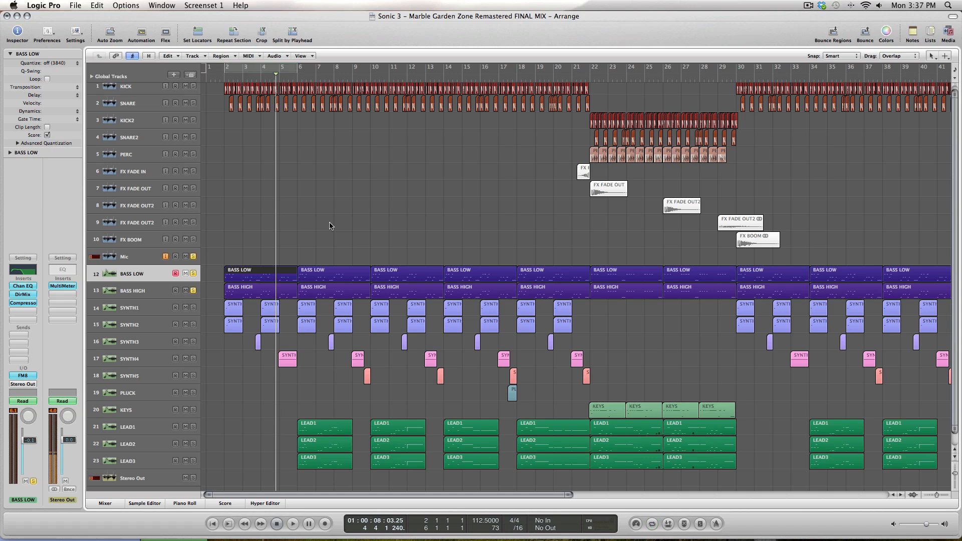
pyautogui.moveTo(571, 81)
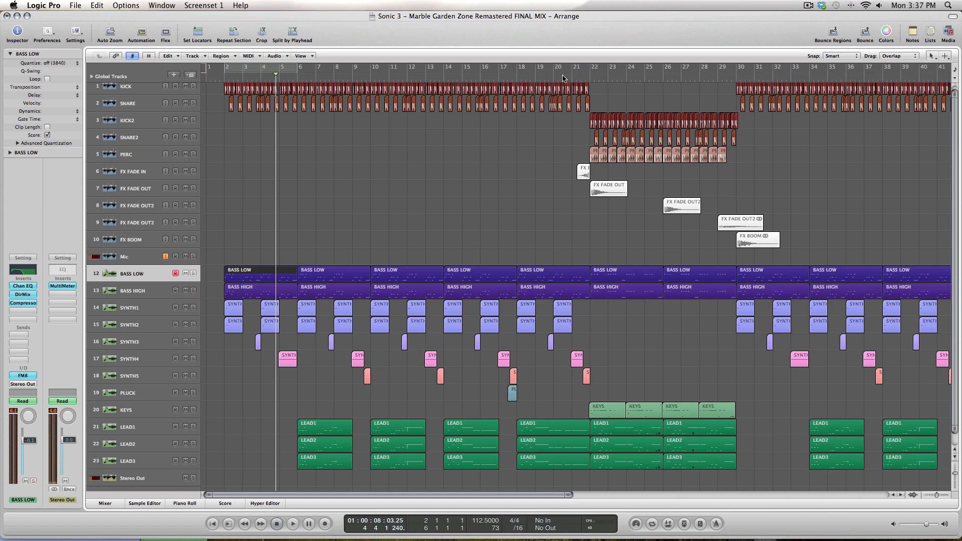
pyautogui.click(517, 69)
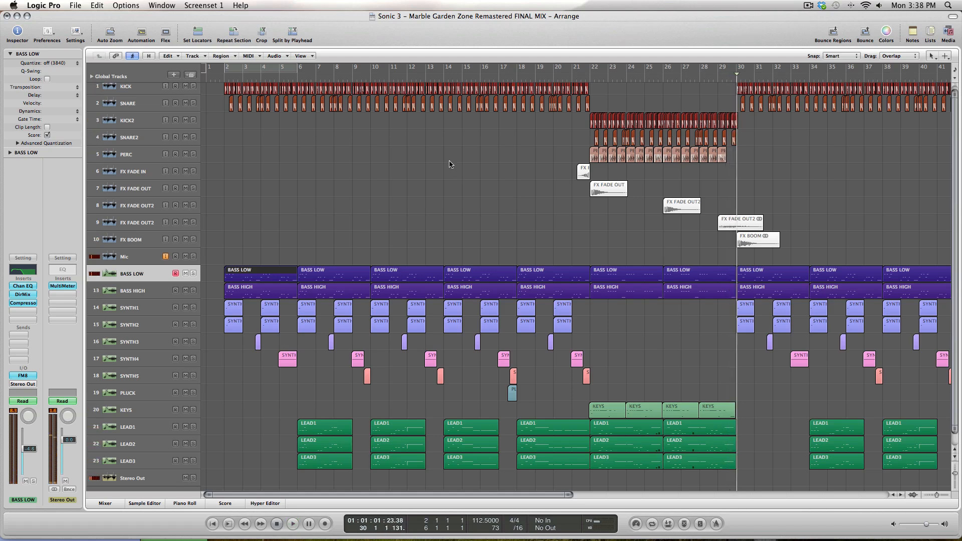
pyautogui.click(375, 69)
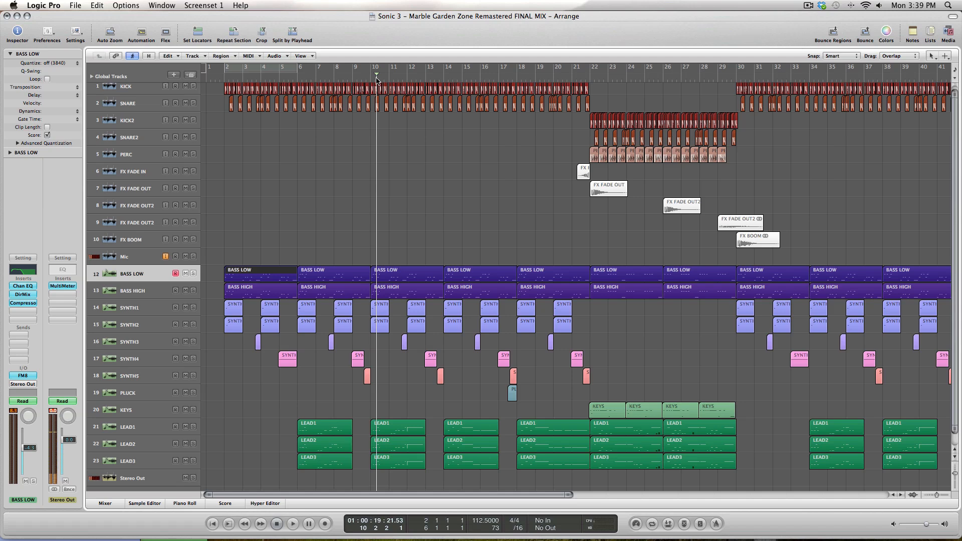
pyautogui.moveTo(383, 76)
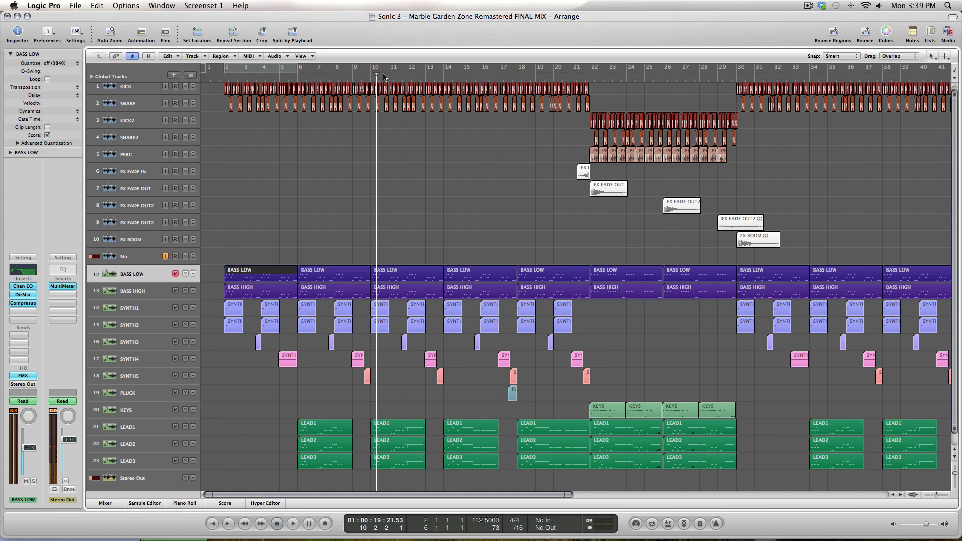
pyautogui.click(312, 74)
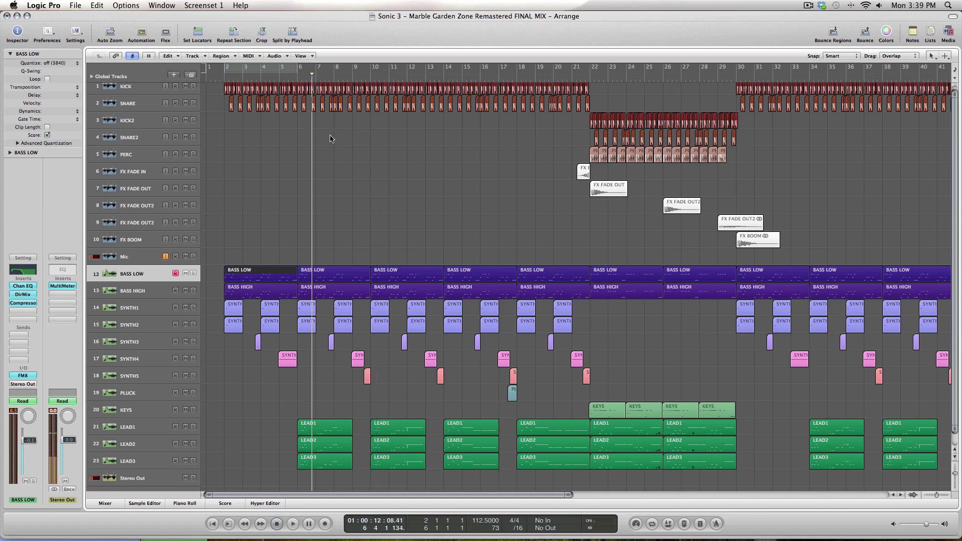
pyautogui.moveTo(333, 127); pyautogui.dragTo(483, 211)
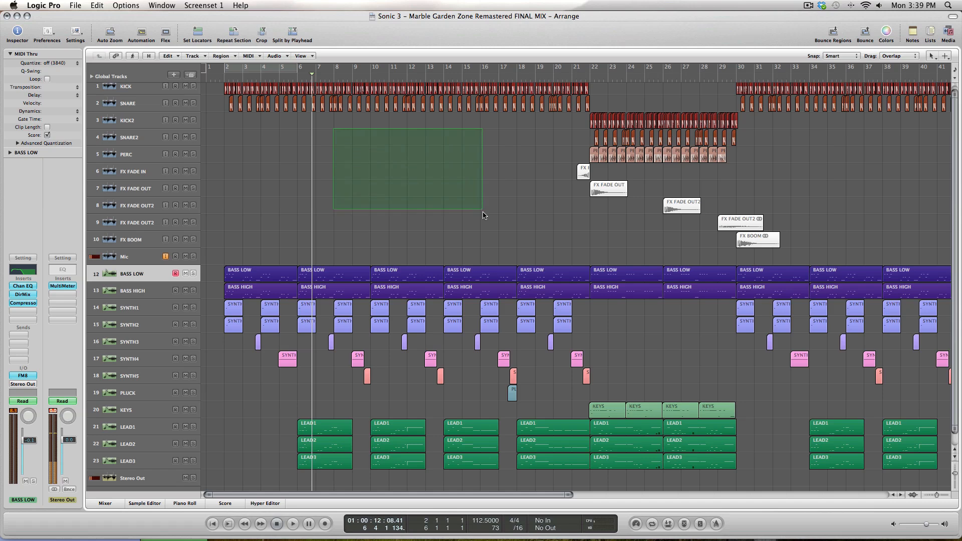